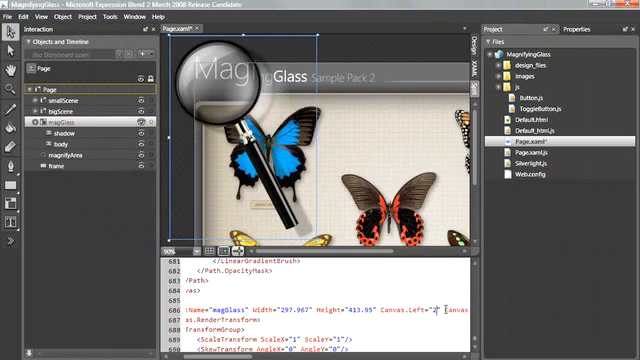
# Apply the keyword to the selected monster images in the Set Keyword dialog.
pyautogui.press('F5')
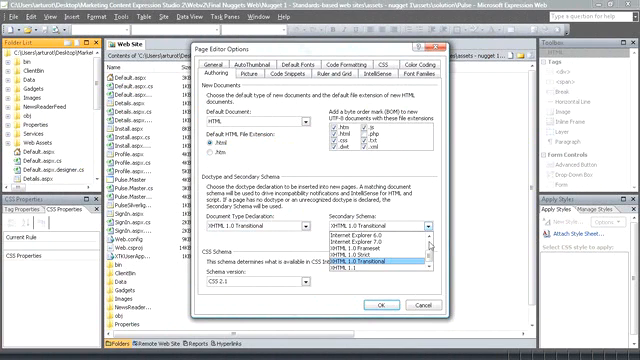
pyautogui.click(332, 288)
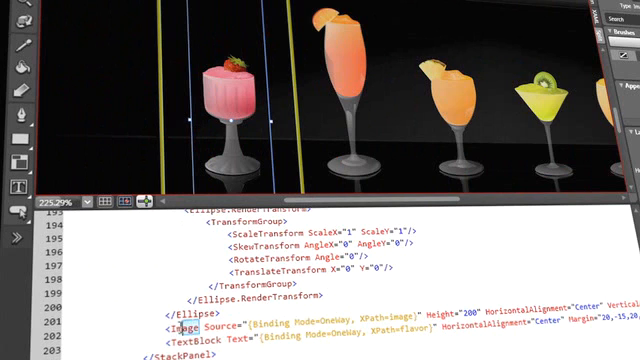
pyautogui.scroll(3)
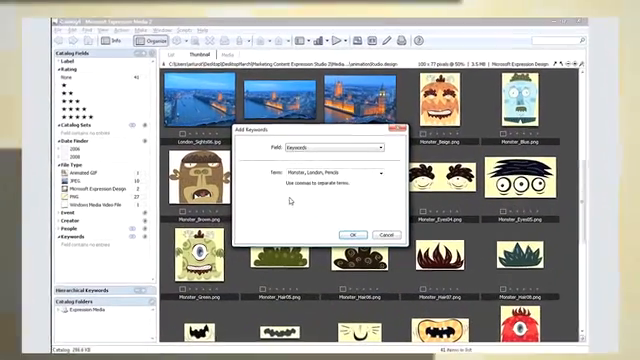
pyautogui.click(348, 236)
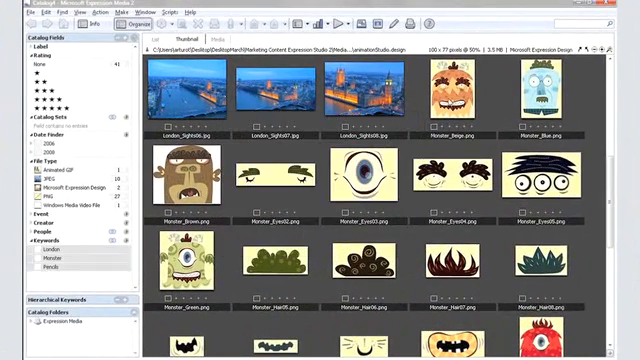
# Set up an HTML Gallery export from the Make menu with a different theme chosen.
pyautogui.click(456, 96)
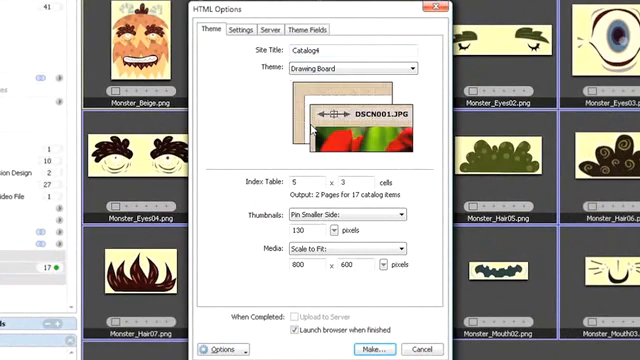
pyautogui.click(350, 68)
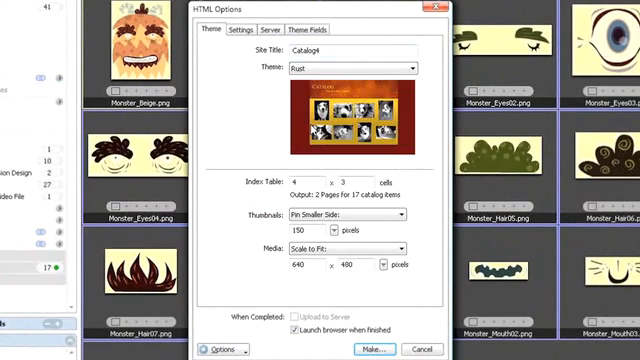